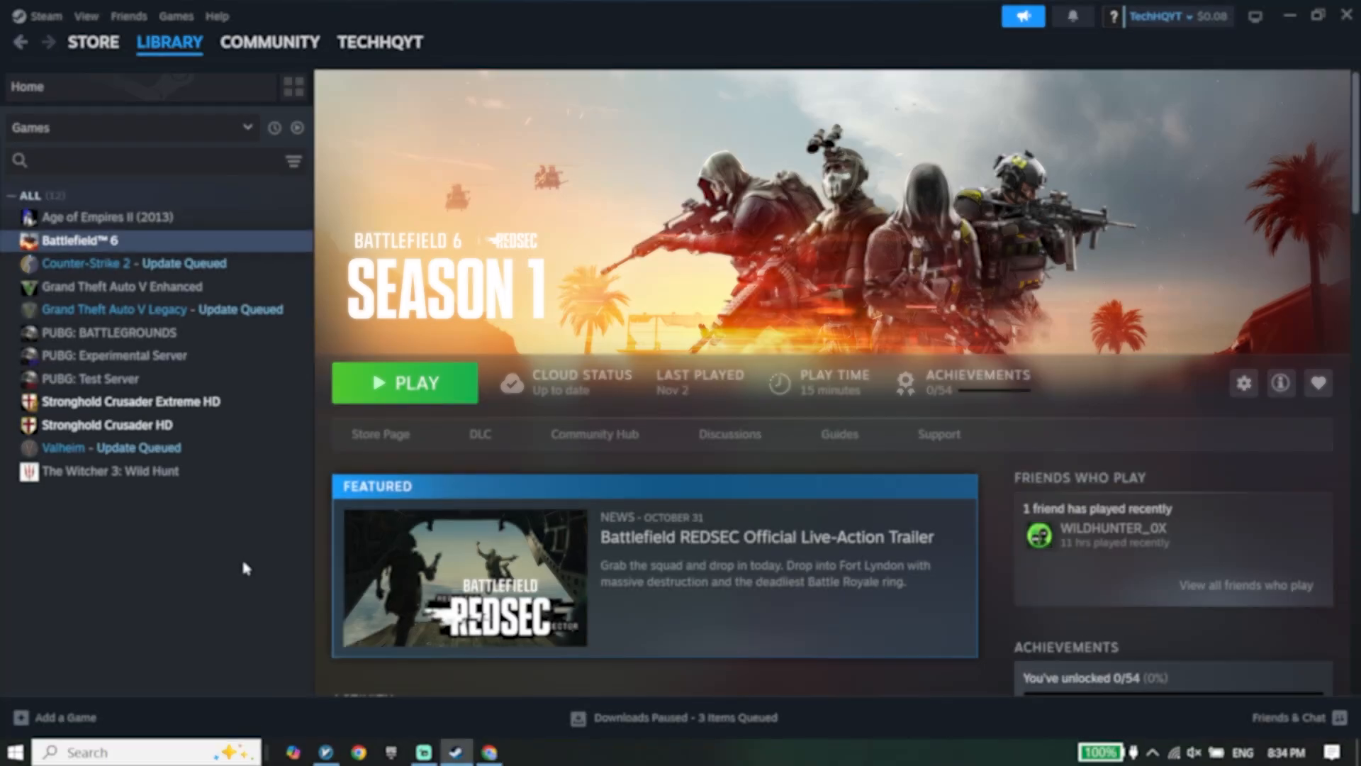
# Open Battlefield 6's install folder on drive E from its Steam Properties, Installed Files, Browse.
pyautogui.click(404, 382)
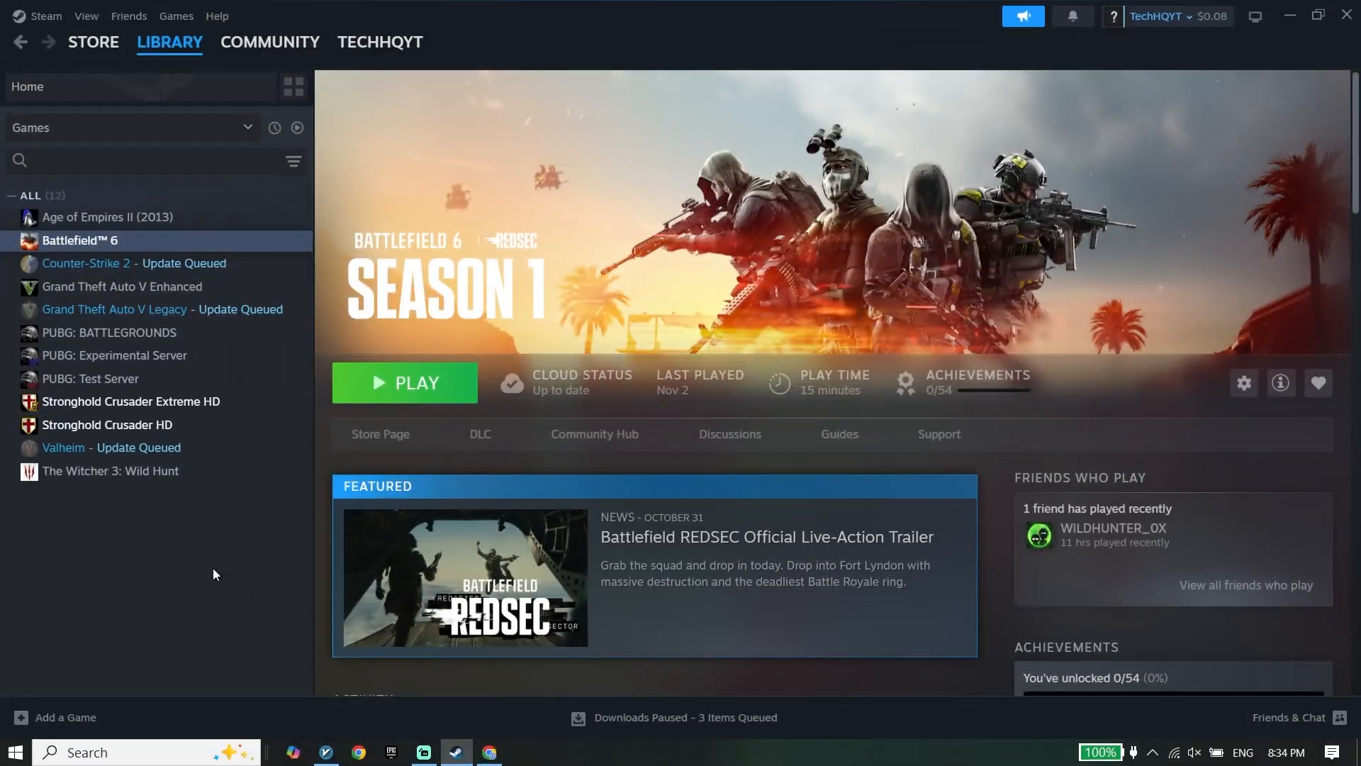
pyautogui.click(270, 42)
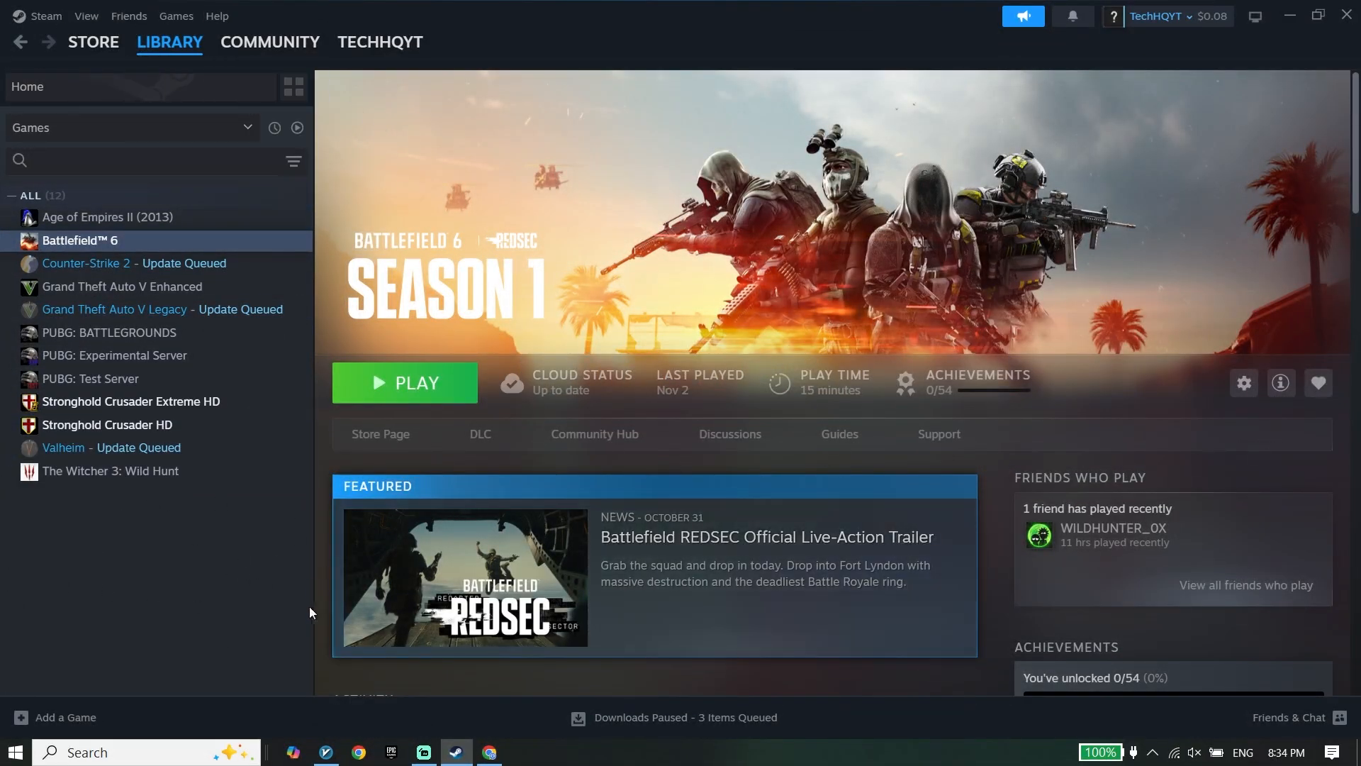
pyautogui.rightClick(81, 240)
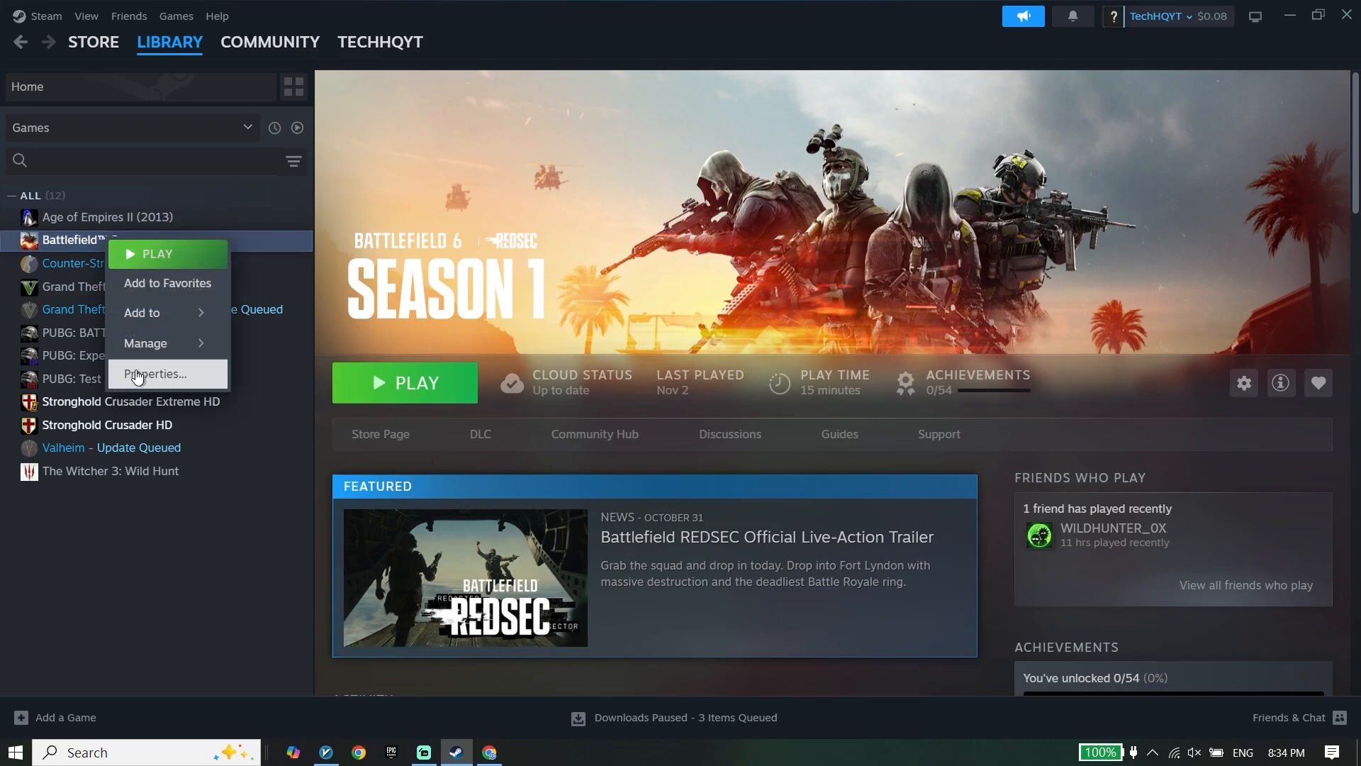
pyautogui.click(157, 374)
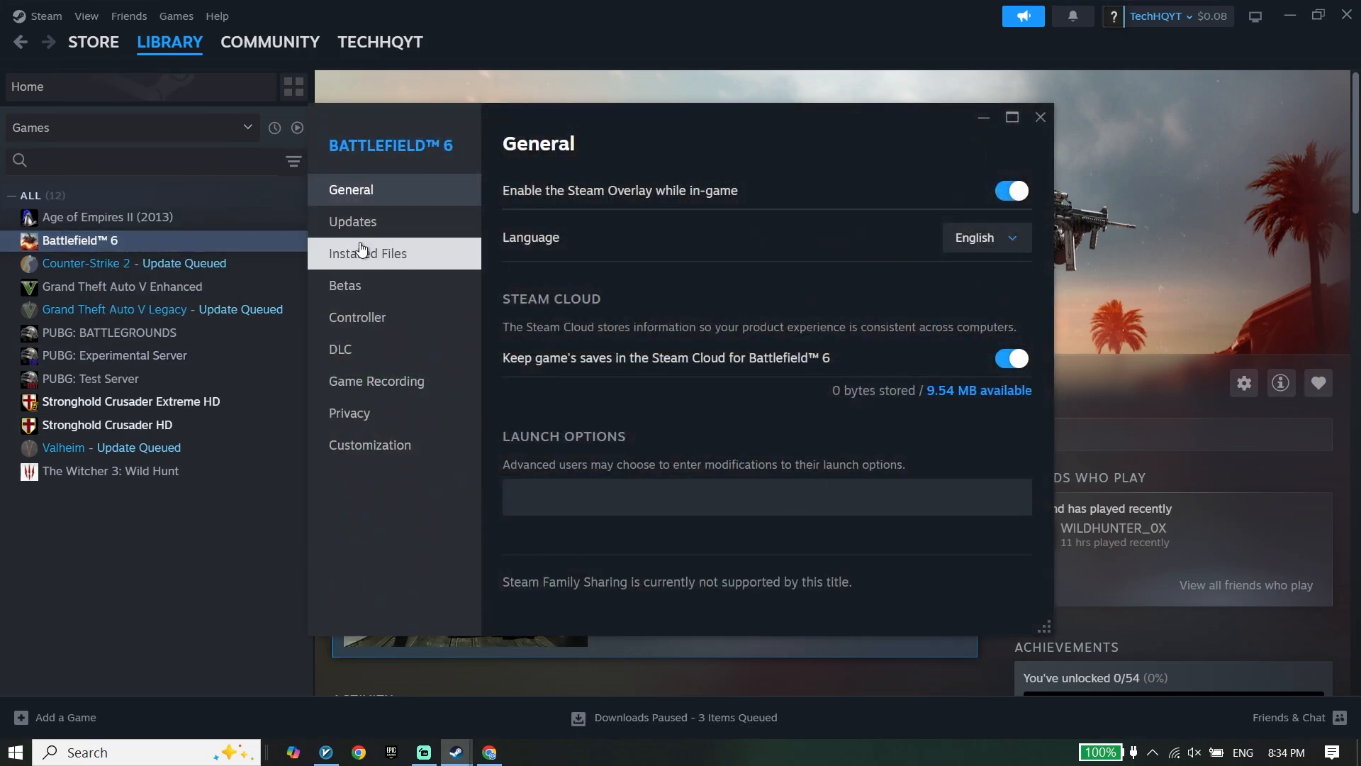
pyautogui.click(367, 252)
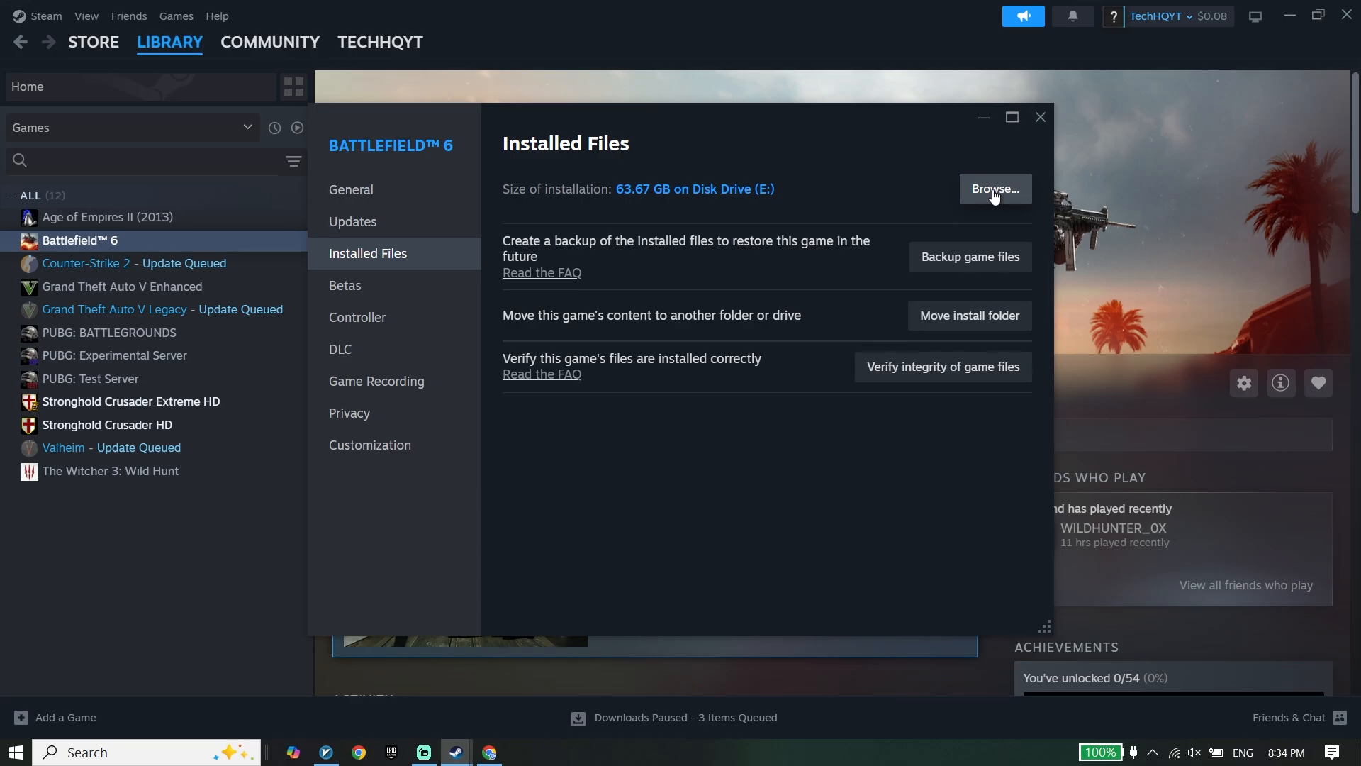
pyautogui.click(995, 189)
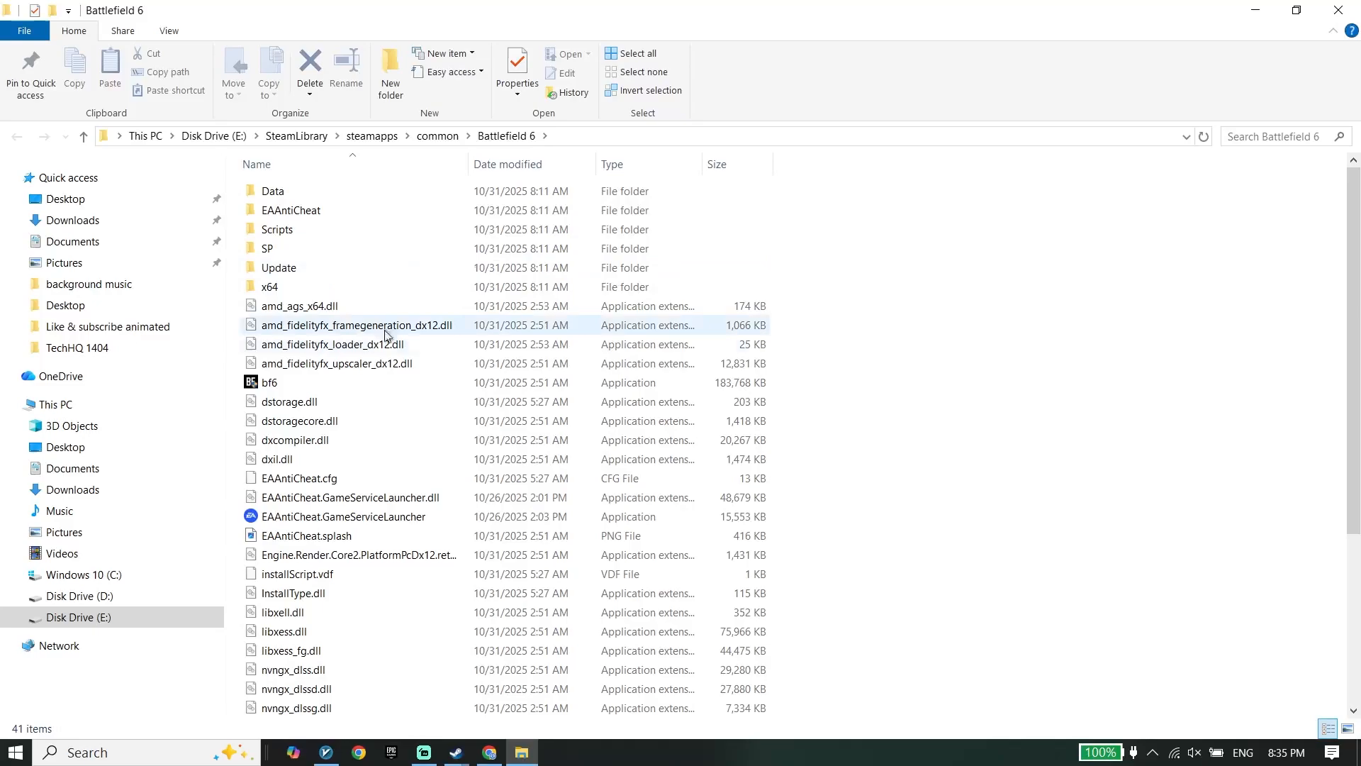
# Open the EAAntiCheat folder and select EAAntiCheat.Installer.
pyautogui.click(291, 210)
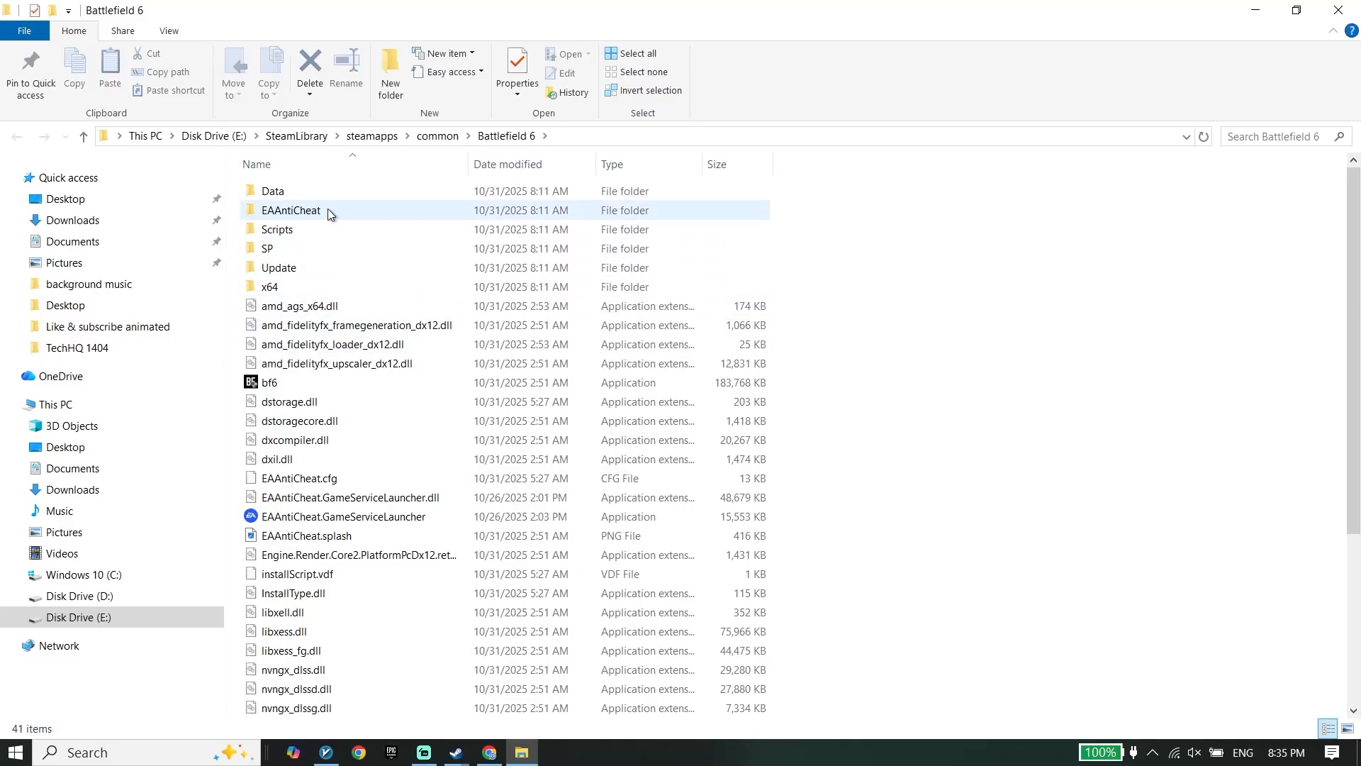
pyautogui.doubleClick(290, 210)
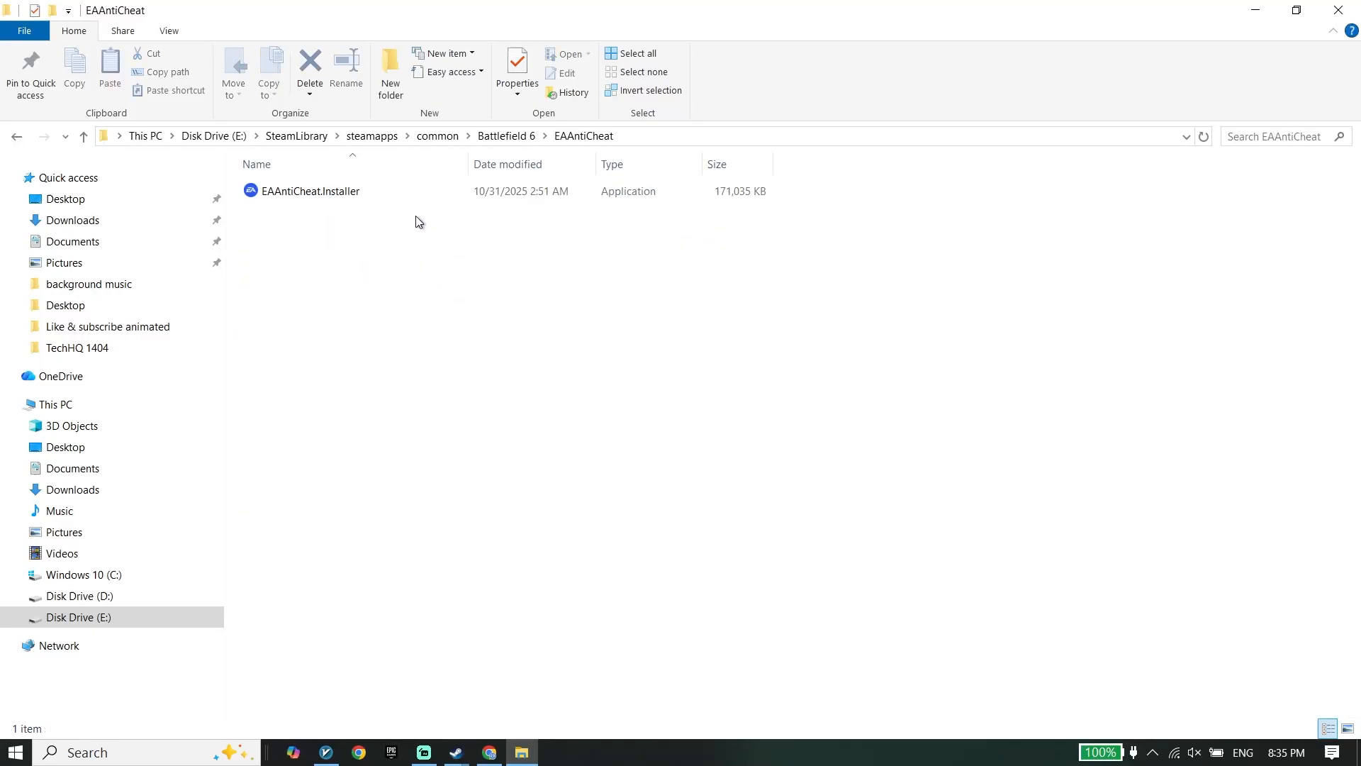
pyautogui.moveTo(347, 214)
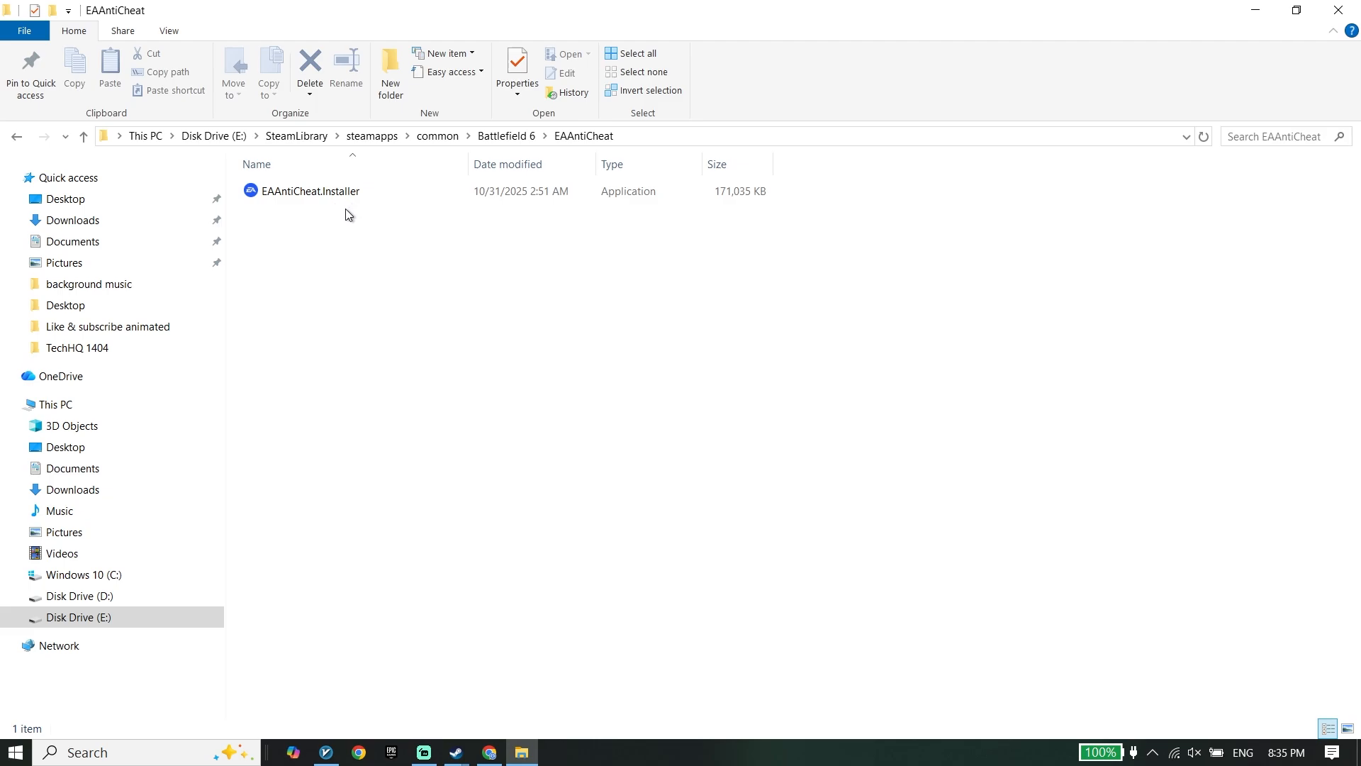
pyautogui.click(309, 191)
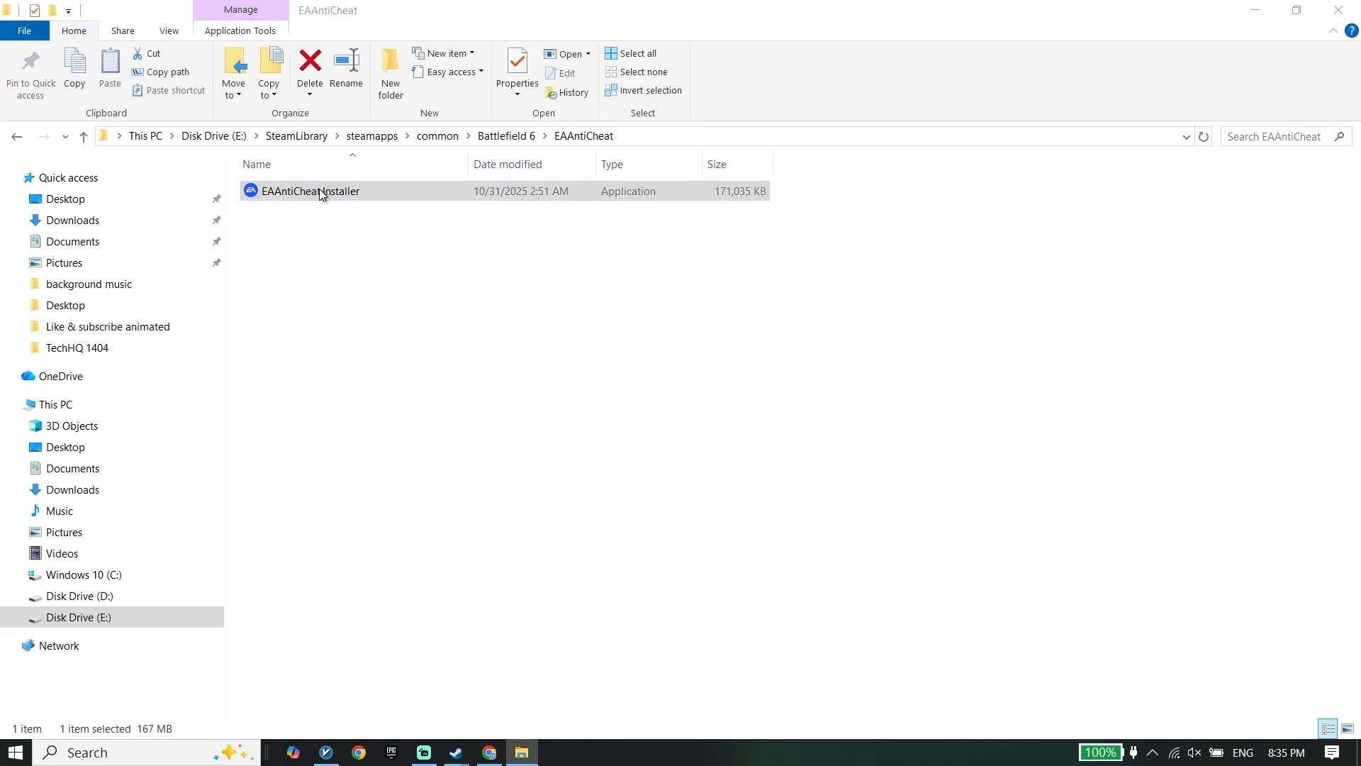
# Run EAAntiCheat.Installer, Uninstall All until Uninstall success, and close the setup window.
pyautogui.doubleClick(309, 190)
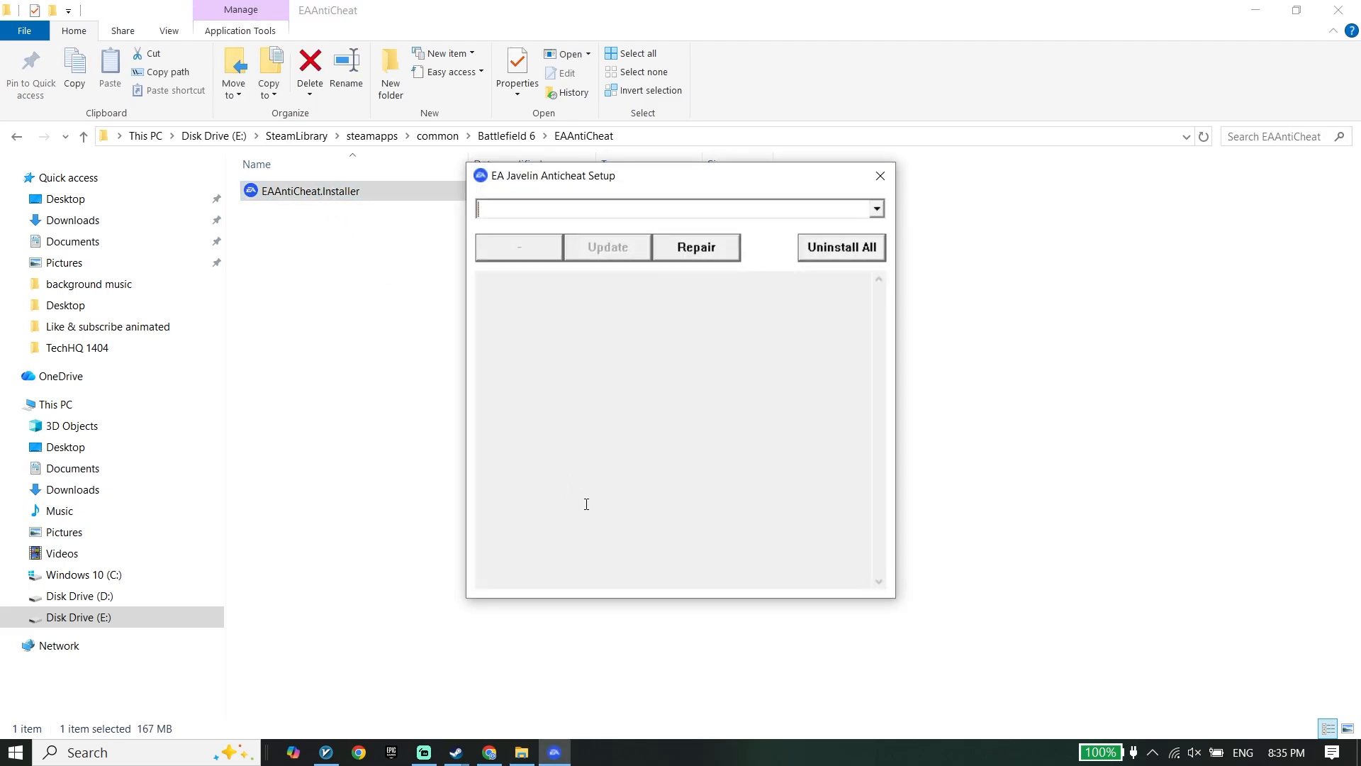
pyautogui.moveTo(595, 518)
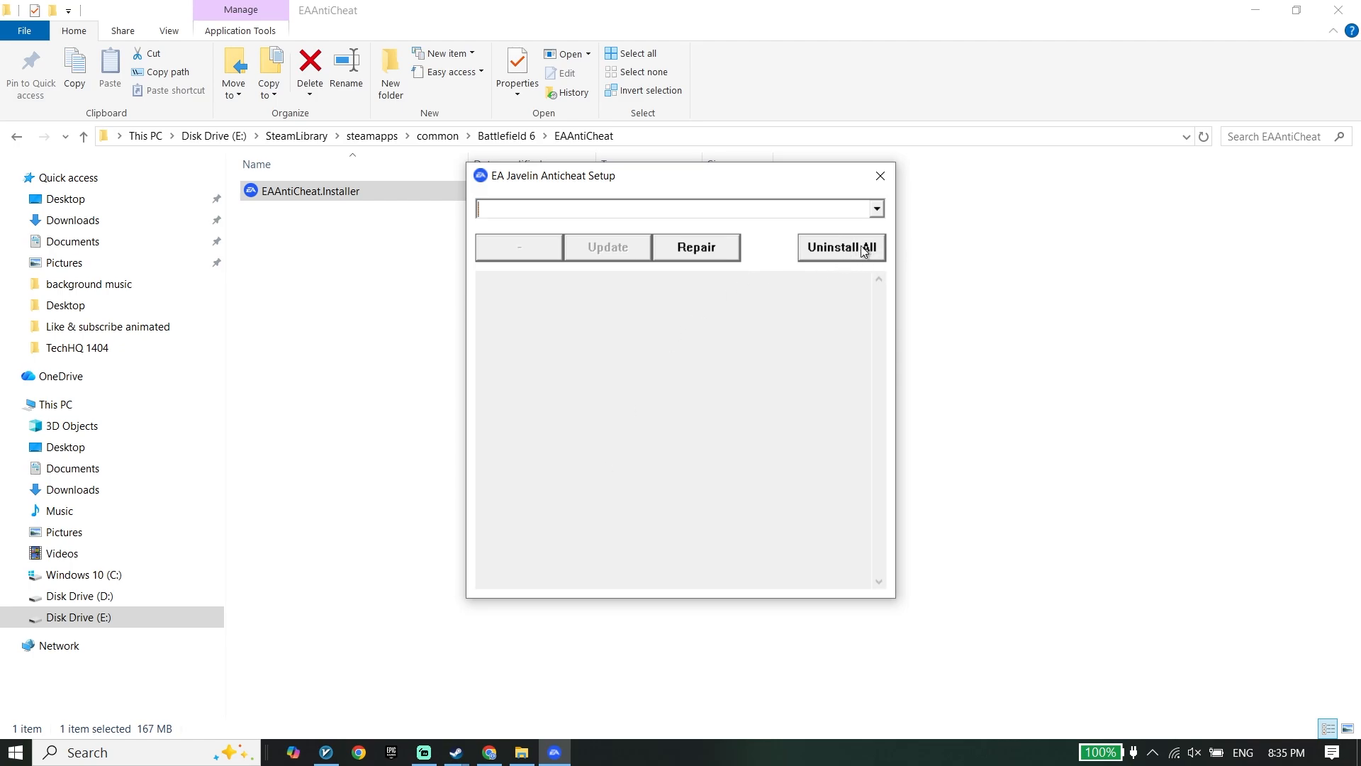
pyautogui.click(840, 247)
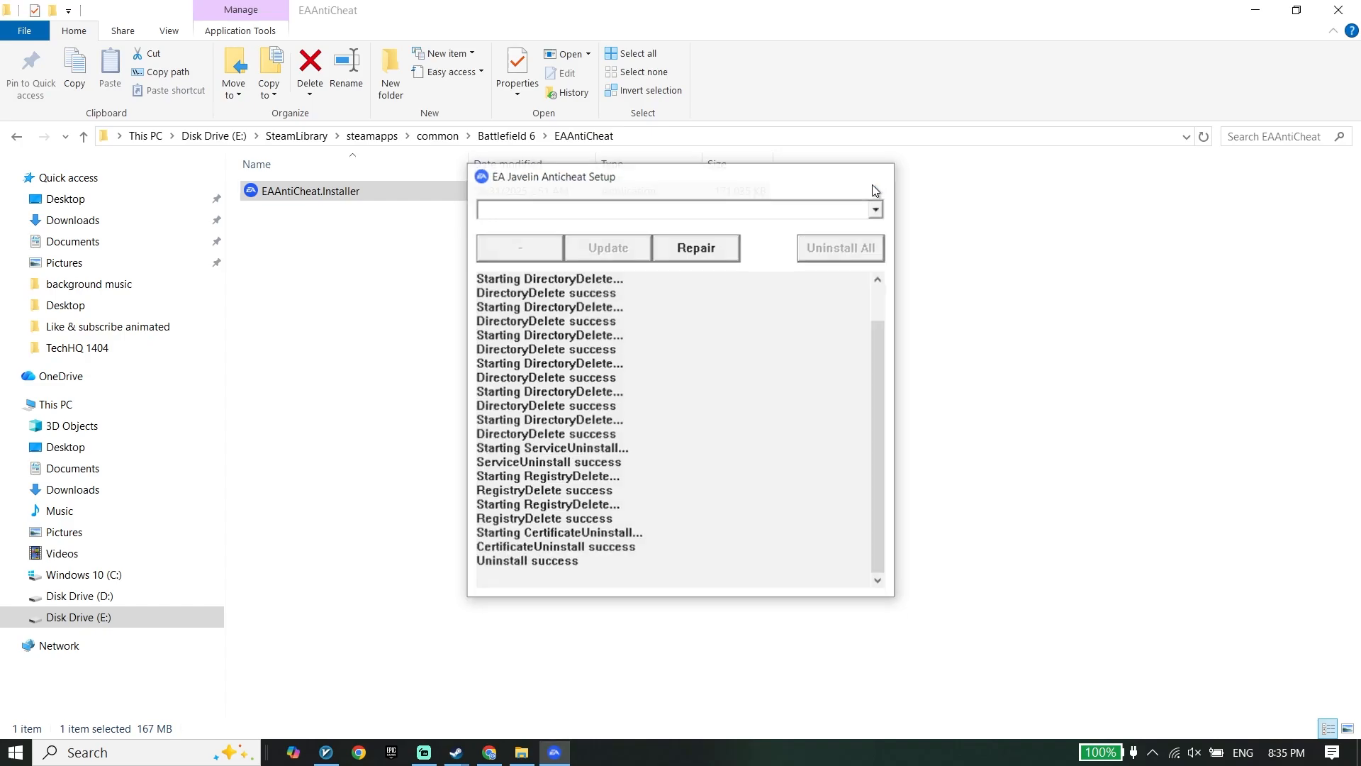
pyautogui.click(877, 177)
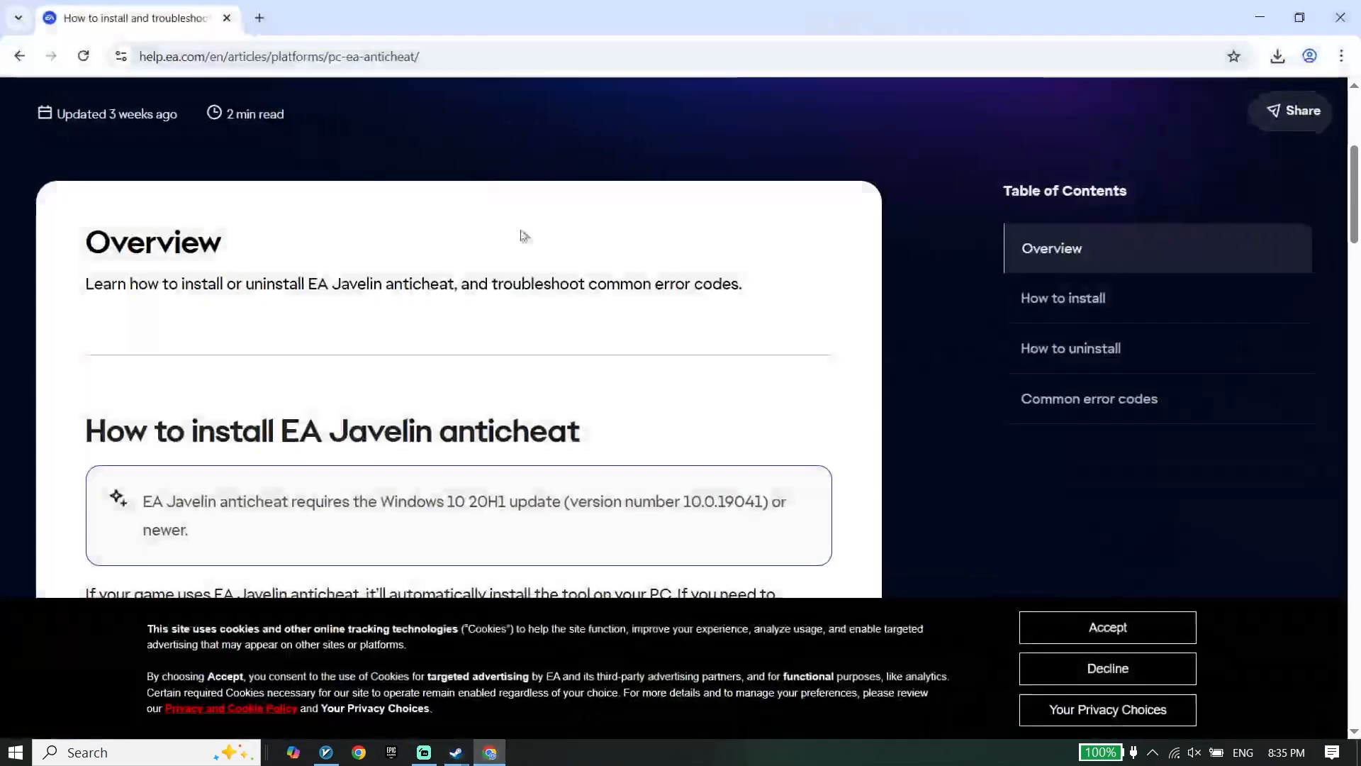
pyautogui.moveTo(271, 124)
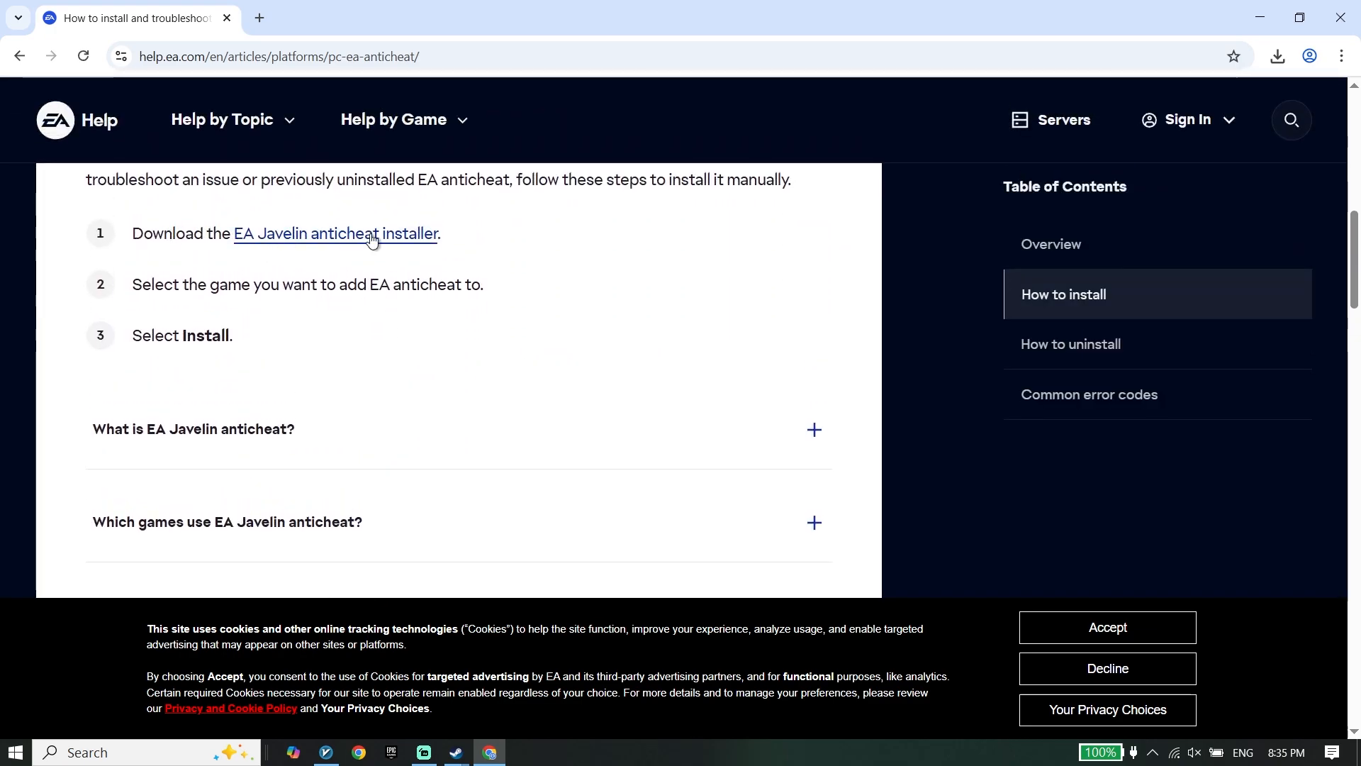
pyautogui.moveTo(119, 319)
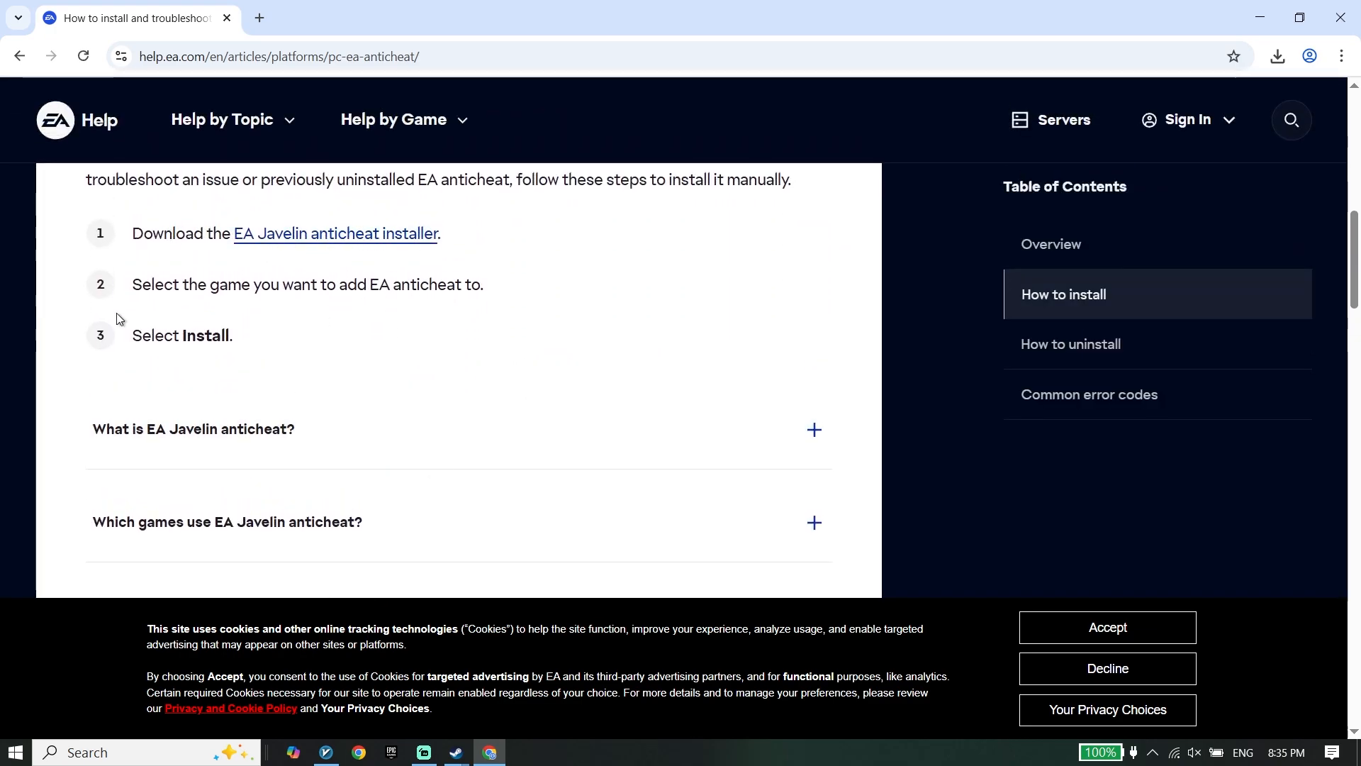
pyautogui.moveTo(263, 239)
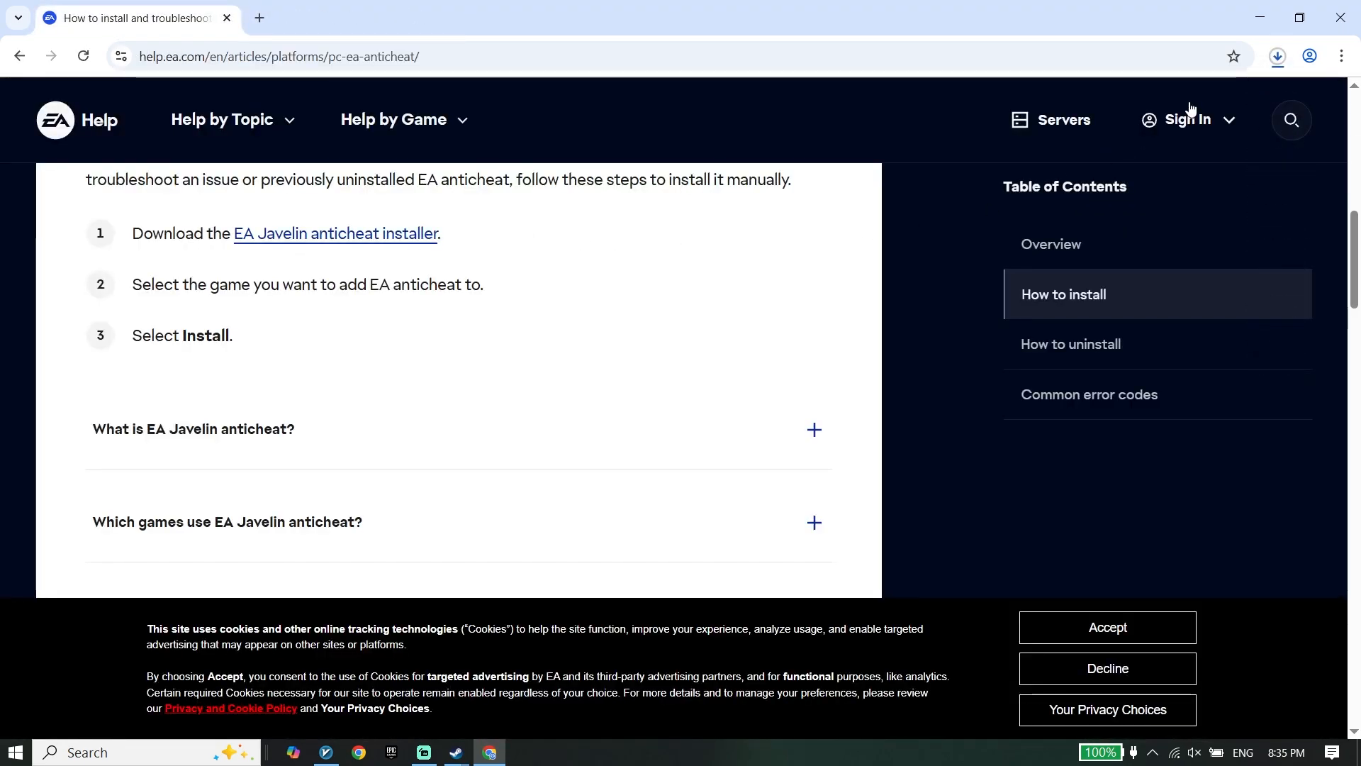
# Launch the EA Javelin anticheat installer downloaded from EA's help article.
pyautogui.click(1277, 55)
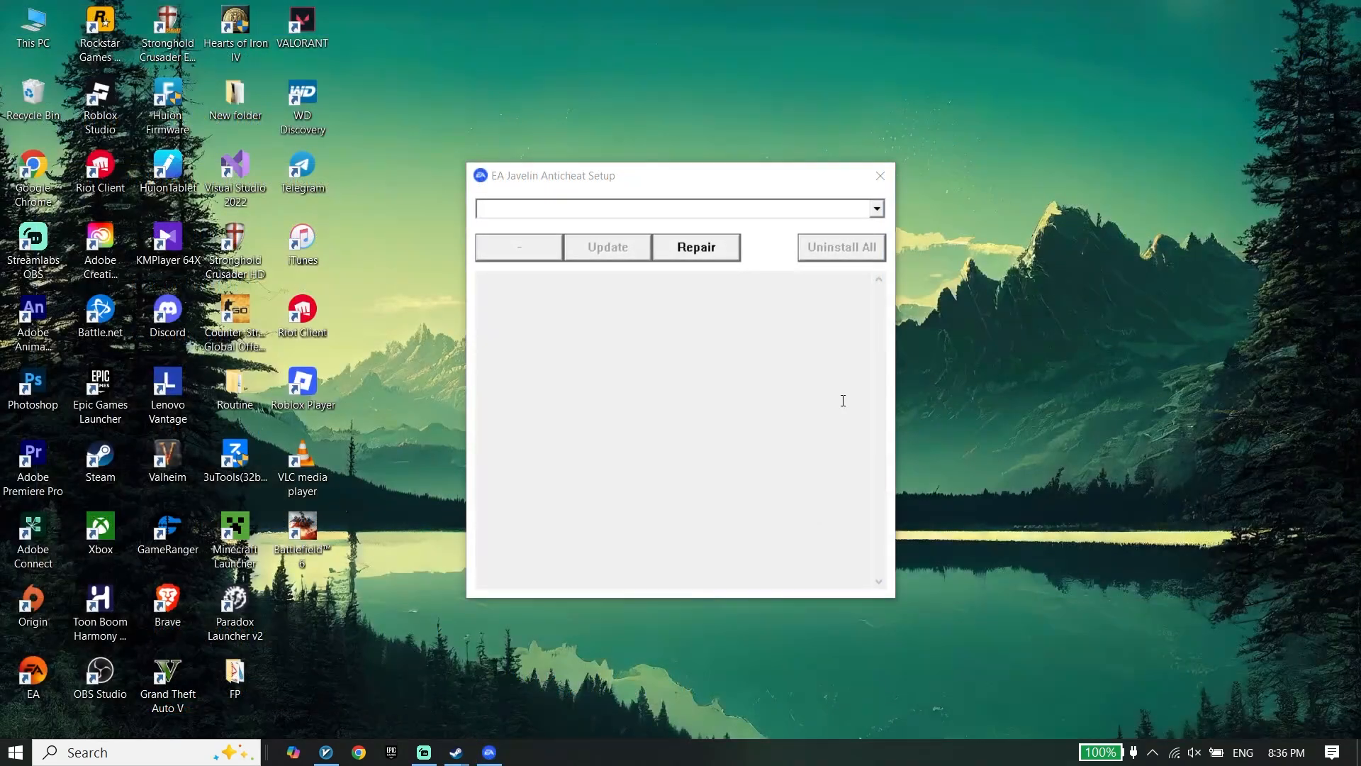
# Install EA anticheat for Battlefield 6 until Install success, then close the setup window.
pyautogui.click(874, 209)
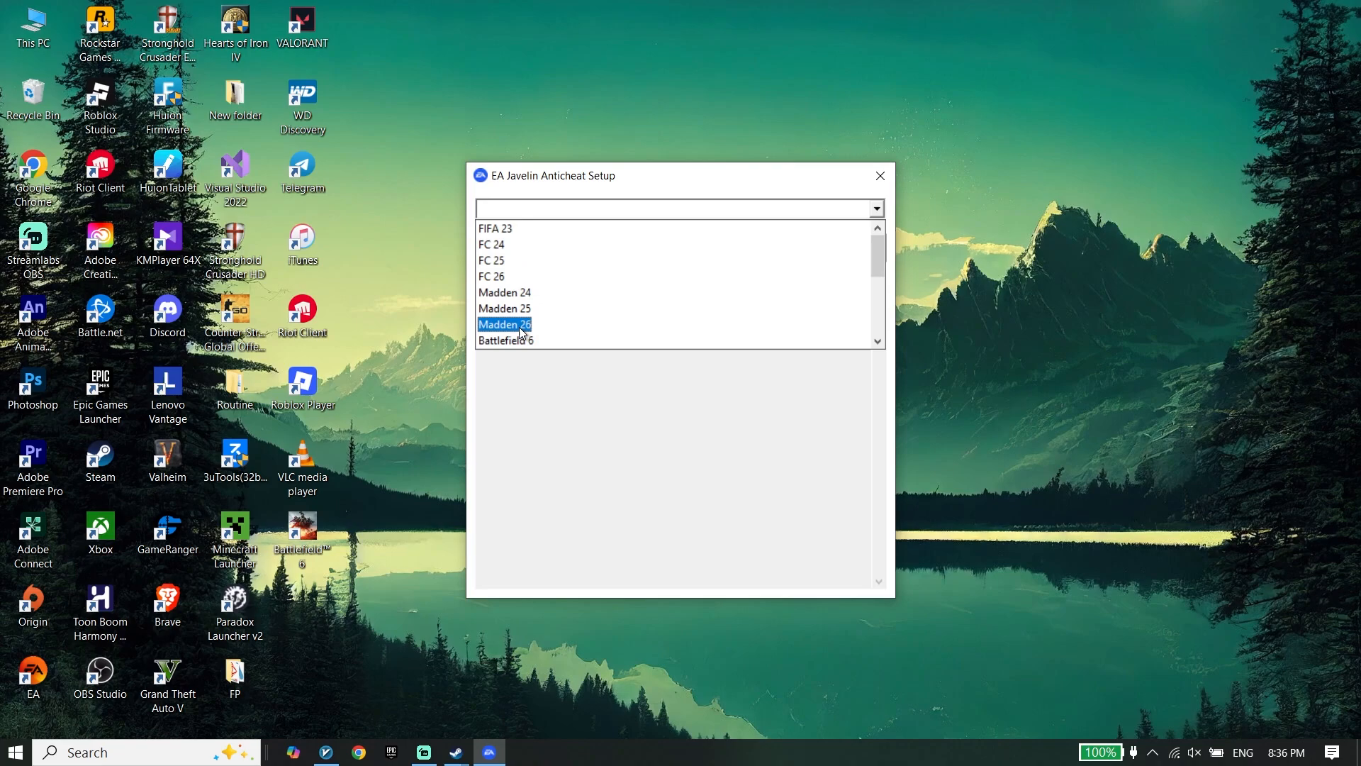
pyautogui.click(506, 340)
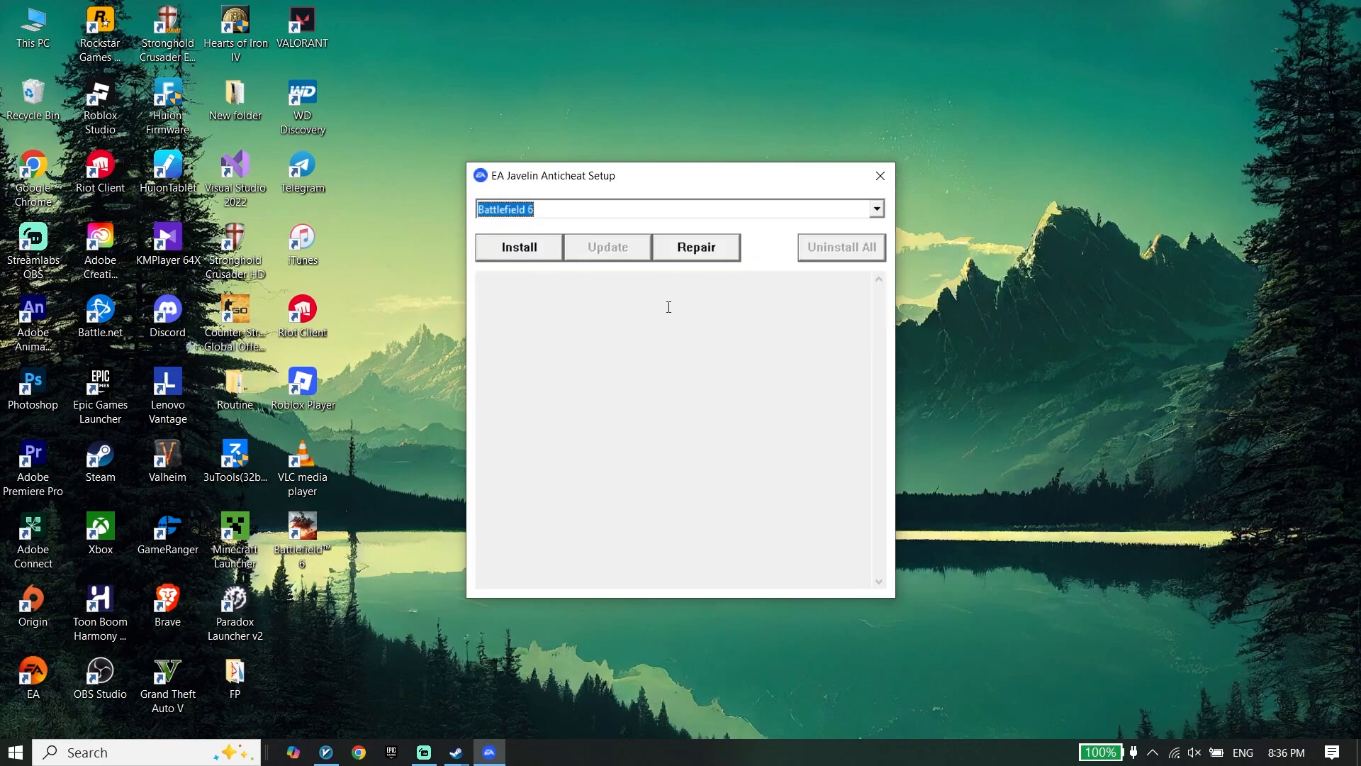
pyautogui.click(518, 247)
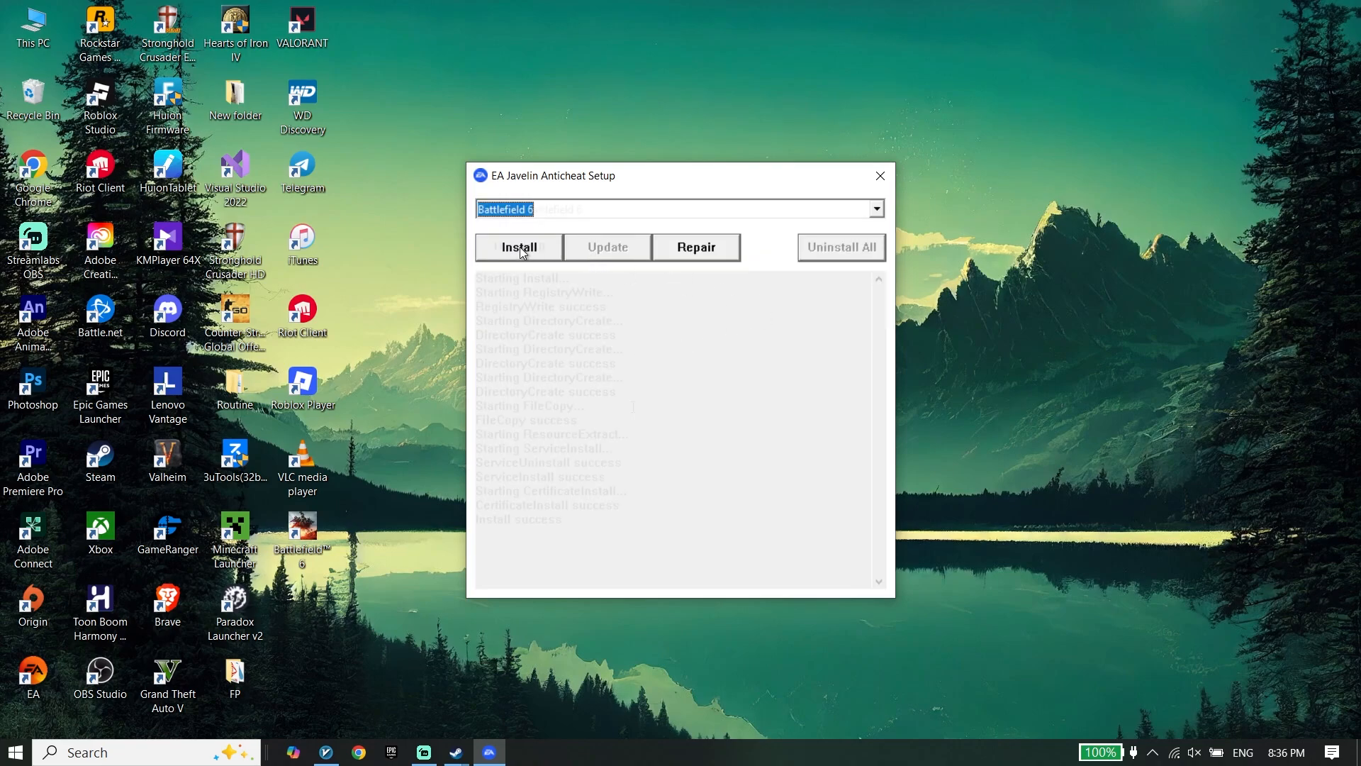
pyautogui.click(518, 248)
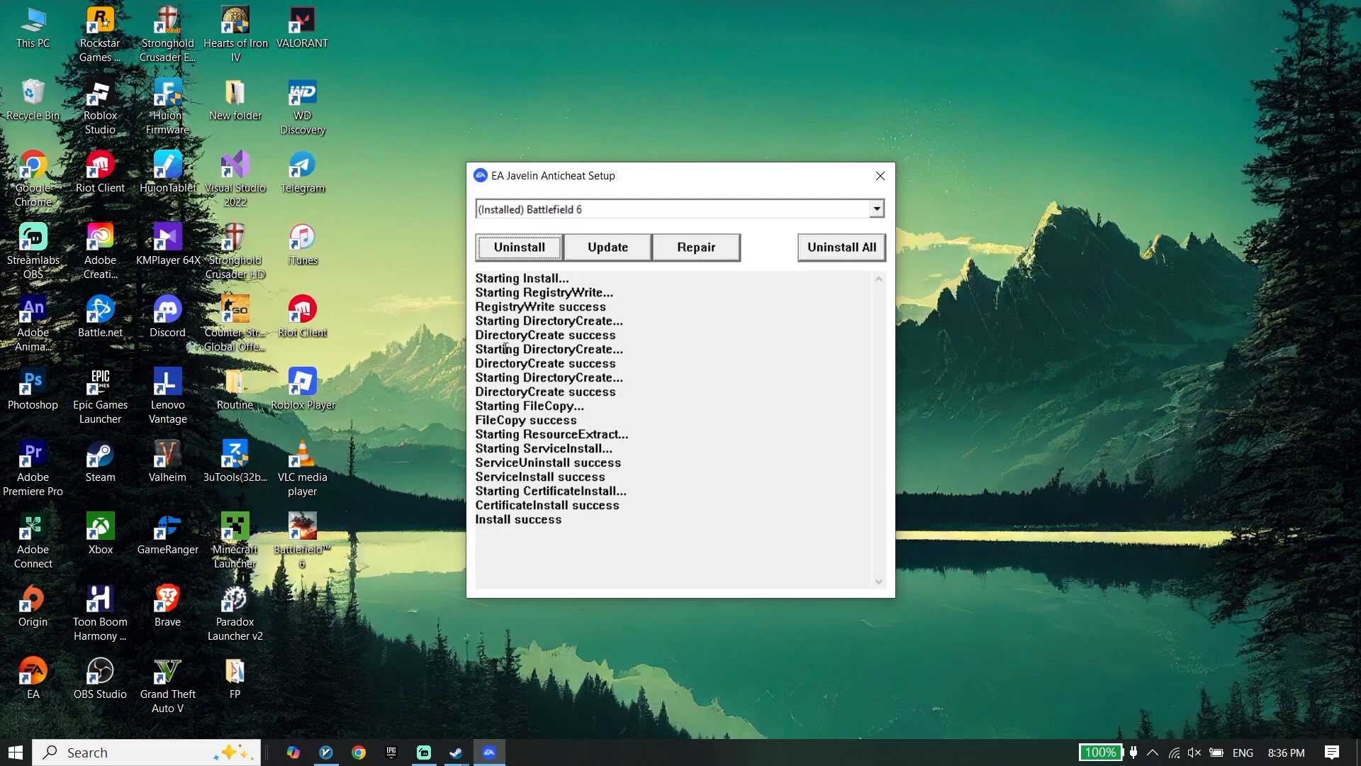
pyautogui.moveTo(880, 176)
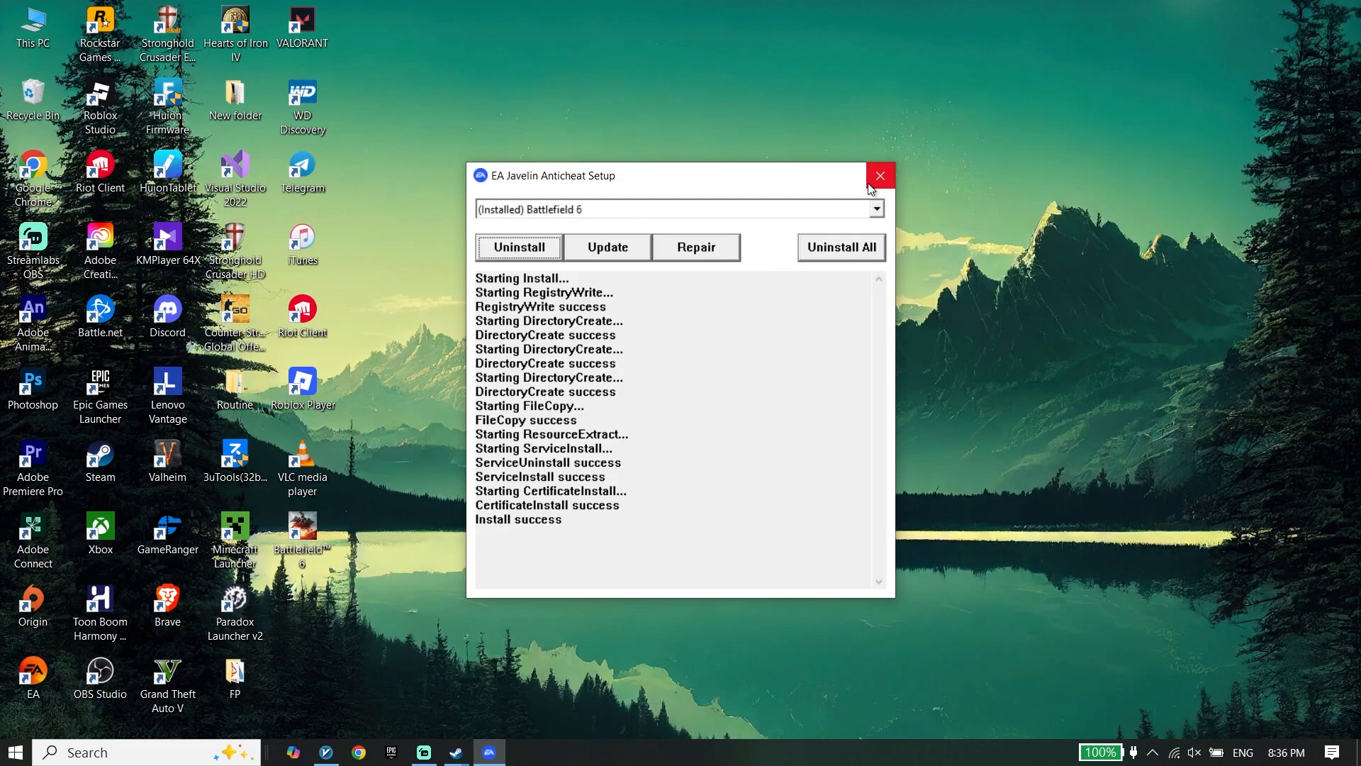
pyautogui.click(879, 176)
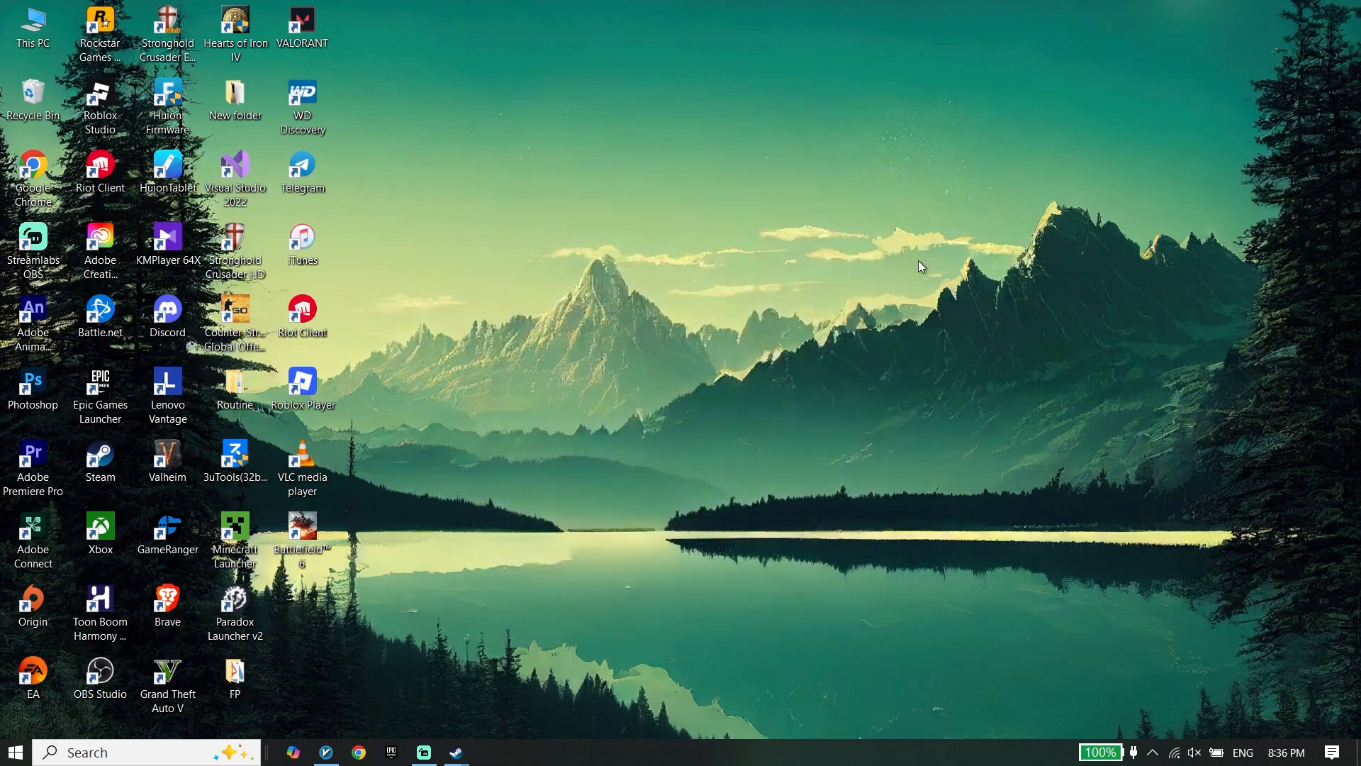
pyautogui.moveTo(13, 730)
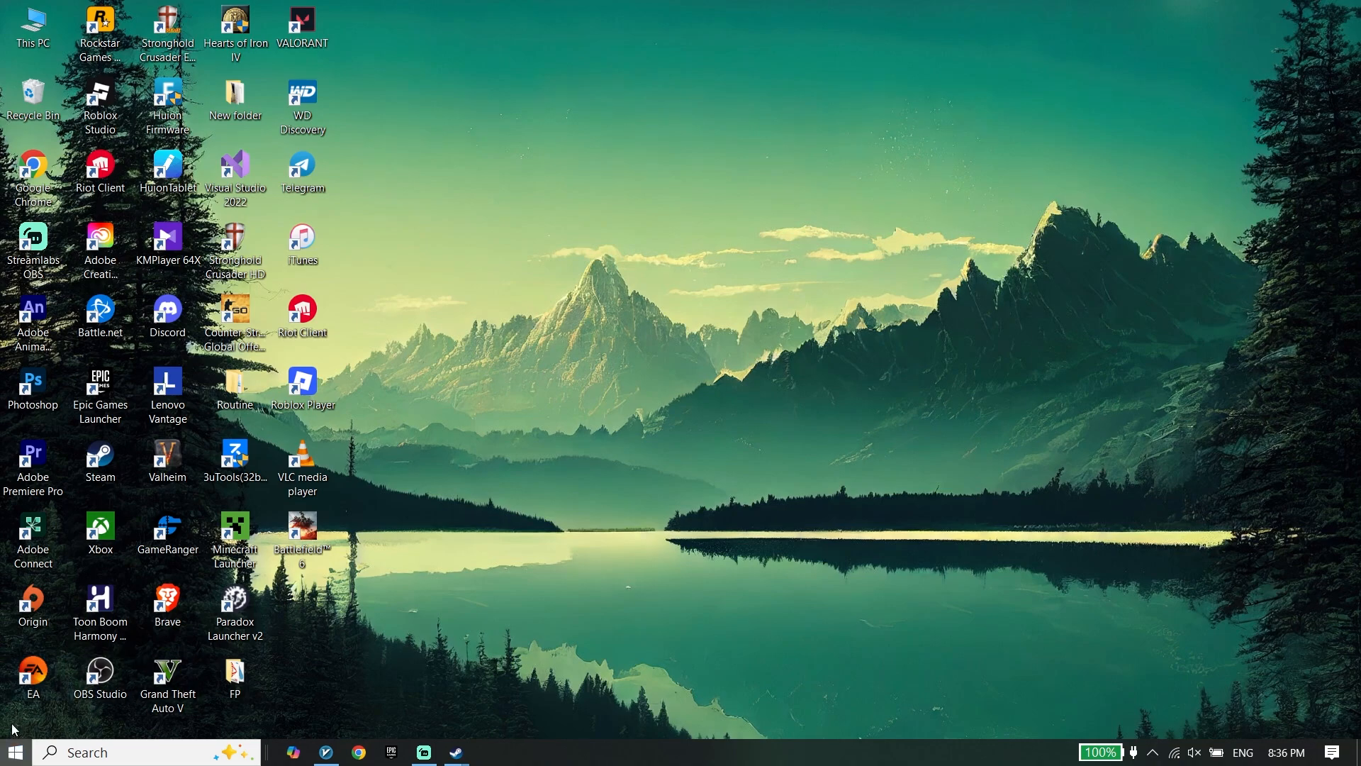
# Open the Windows Start menu to reach the Restart power option.
pyautogui.click(14, 751)
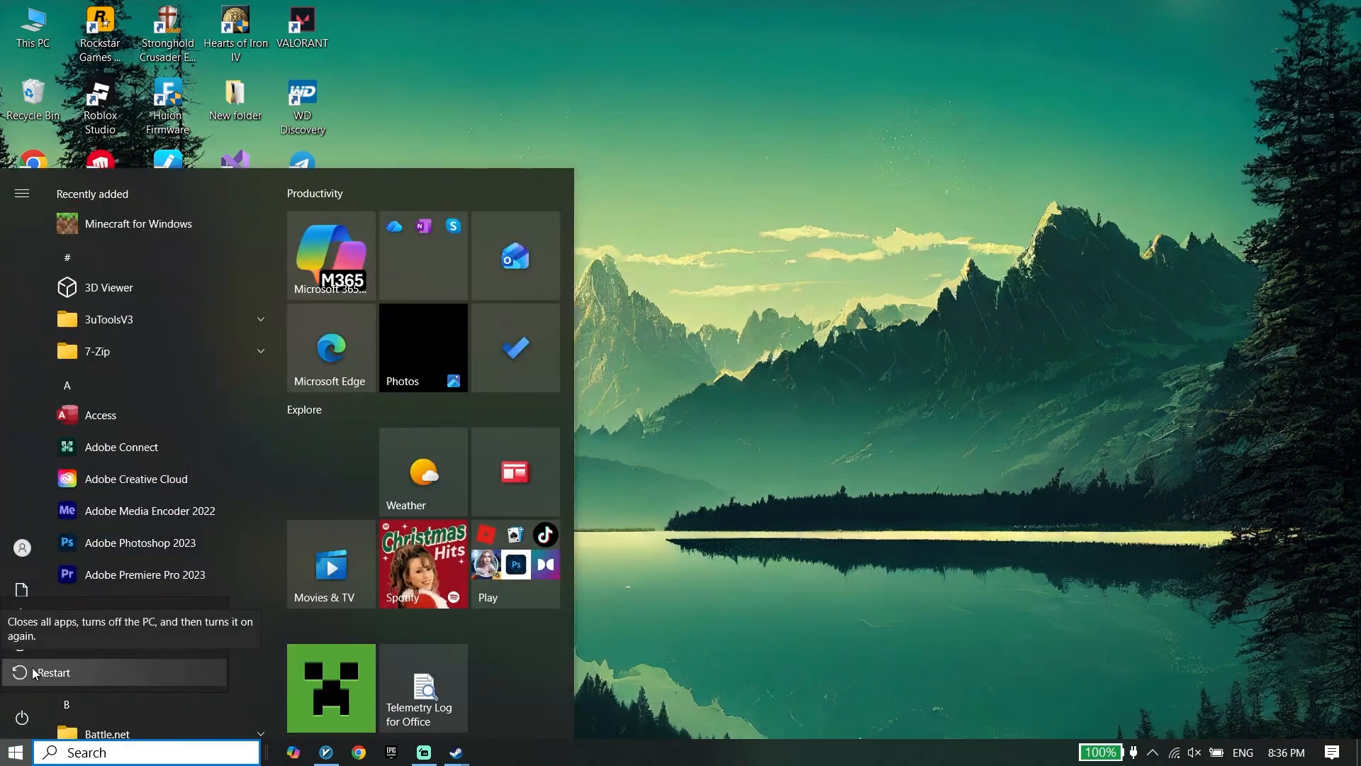